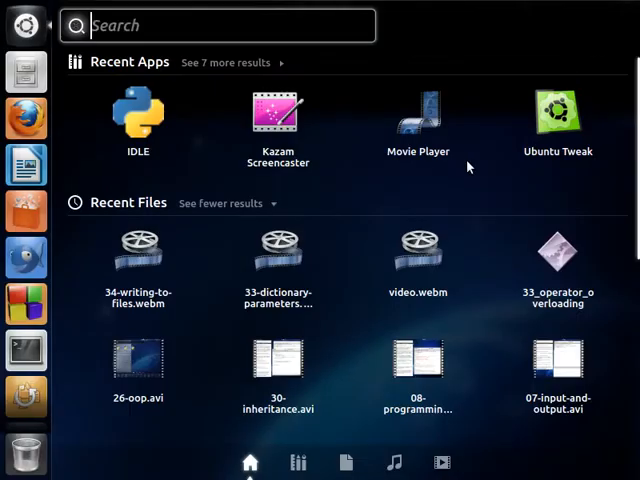
# Step: List the home directory in Terminal with ls and select file.txt in the listing
pyautogui.write('idle')
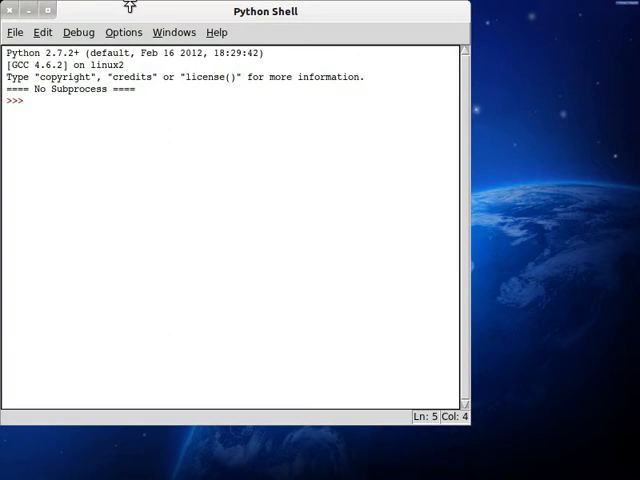
pyautogui.click(24, 24)
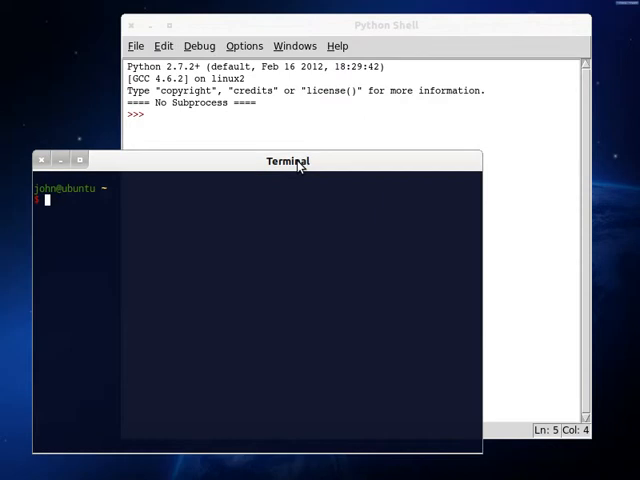
pyautogui.write('ls')
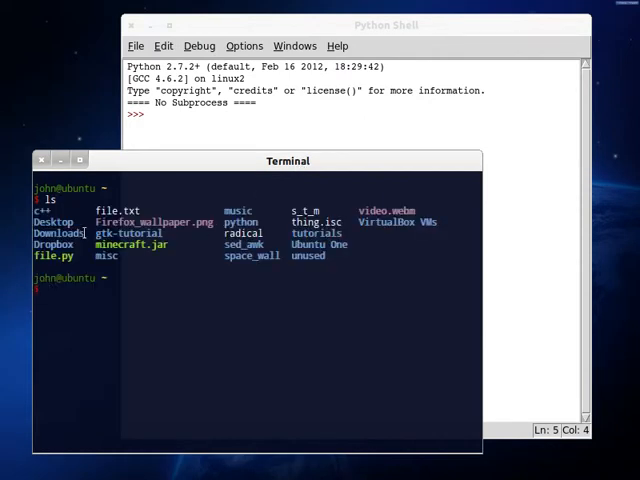
pyautogui.doubleClick(112, 208)
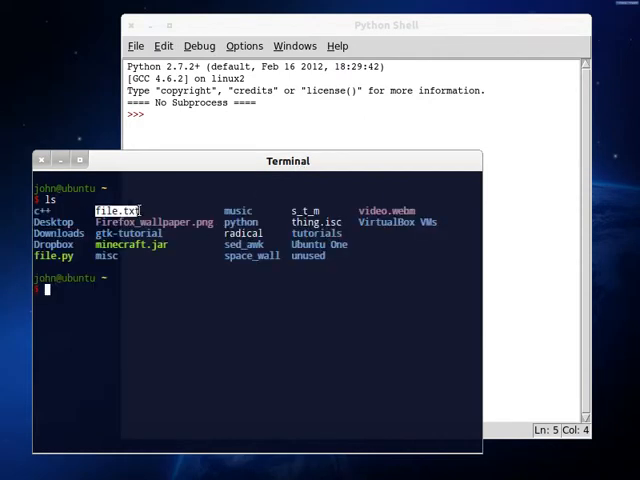
# Step: View file.txt's three lines in nano, then exit back to the prompt with Ctrl+X
pyautogui.write('nano fuile')
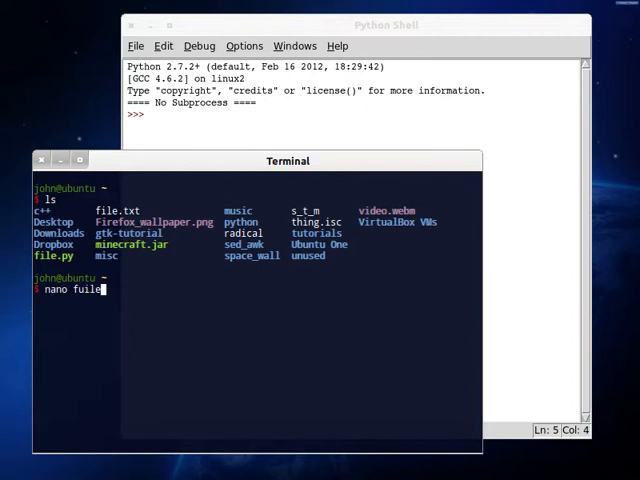
pyautogui.write('file.ty')
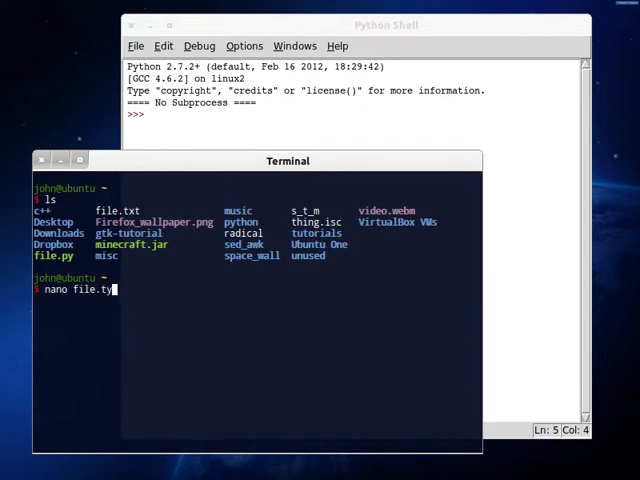
pyautogui.press('Return')
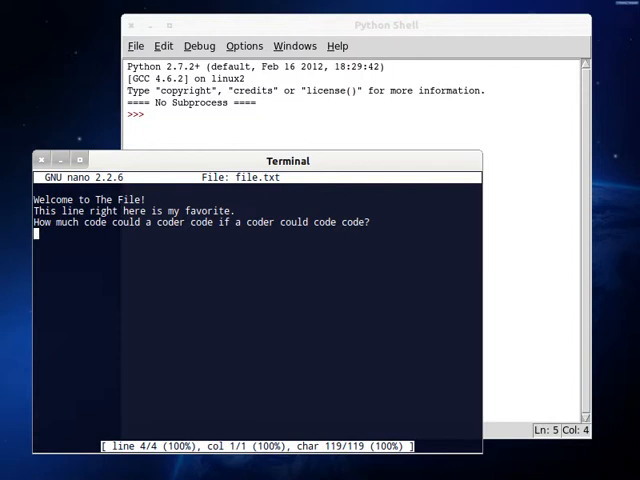
pyautogui.press('ctrl+x')
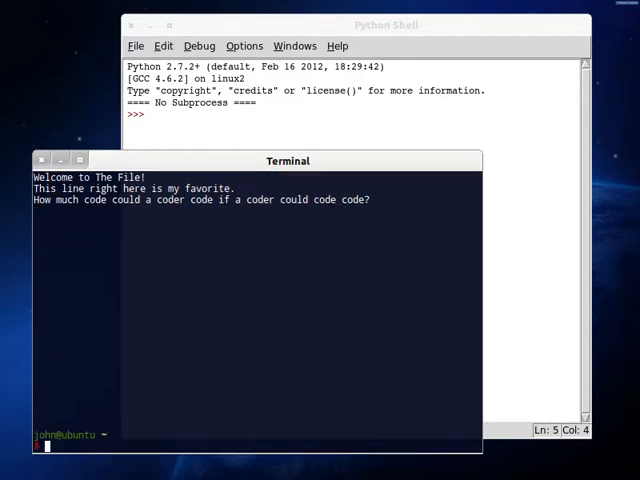
# Step: Start file.py with the shebang line #!/usr/bin/env python
pyautogui.click(384, 24)
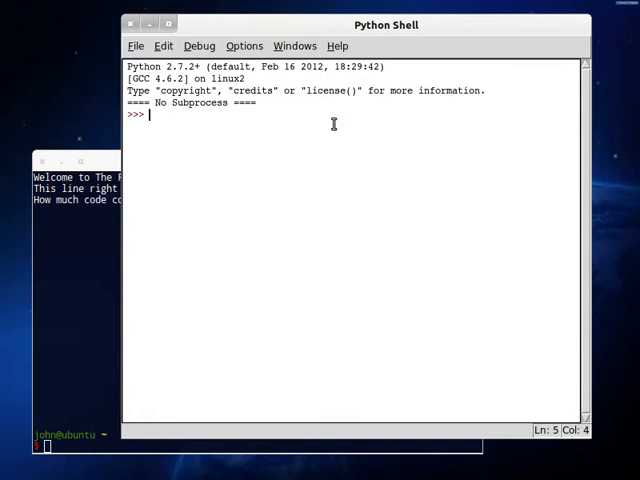
pyautogui.moveTo(272, 232)
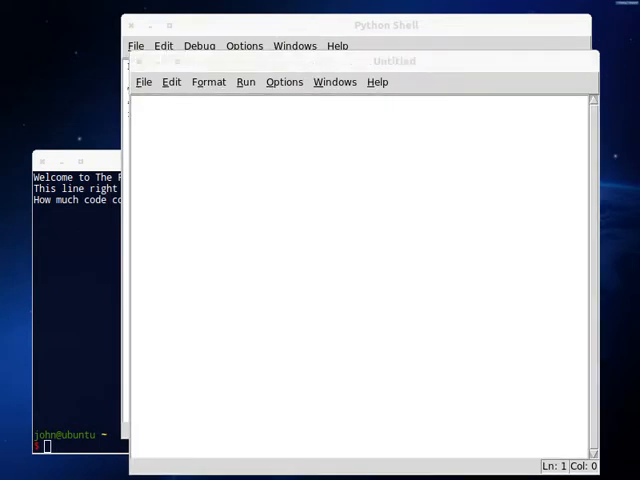
pyautogui.write('#!')
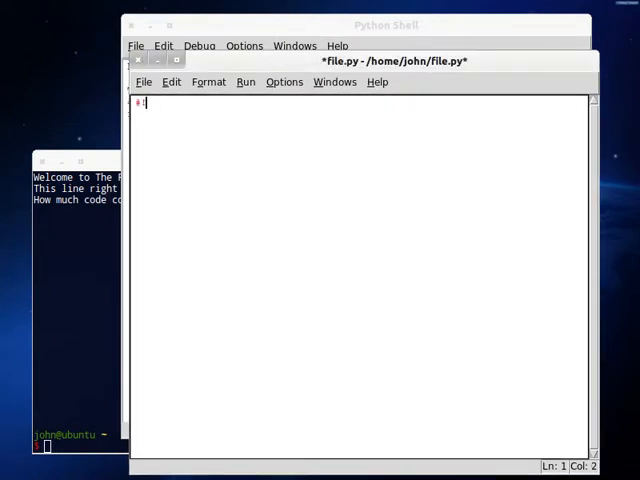
pyautogui.write('!/usr/bin')
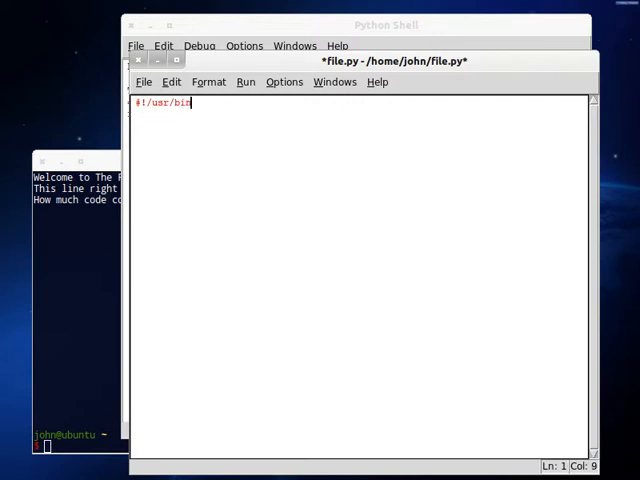
pyautogui.write('/env pyth')
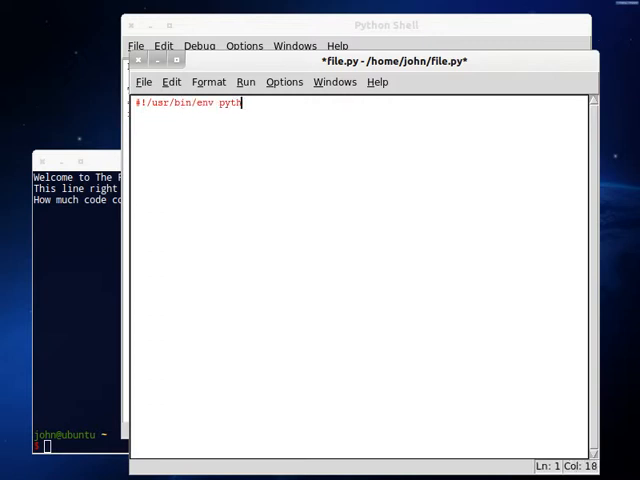
pyautogui.write('on')
pyautogui.write('class Base: #{')
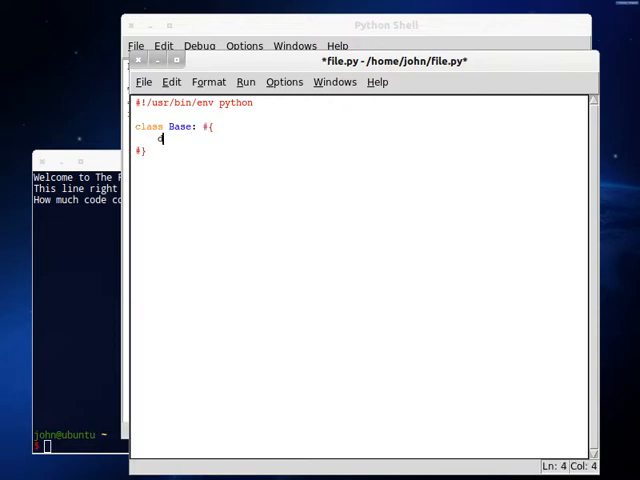
# Step: Define class Base whose __init__ prints "Hello world!"
pyautogui.write('def __init__()')
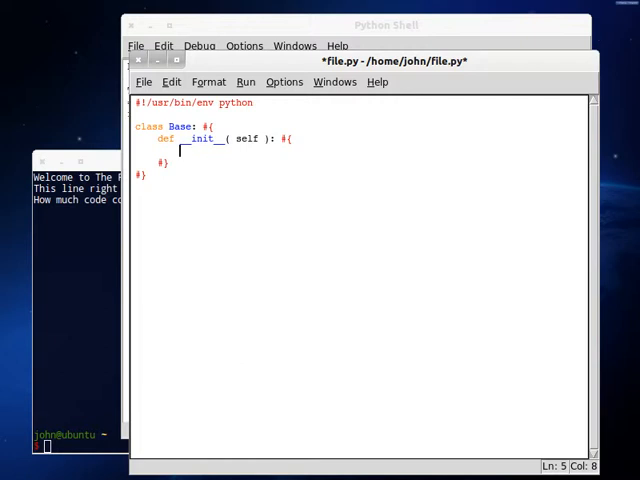
pyautogui.write('print("Helo')
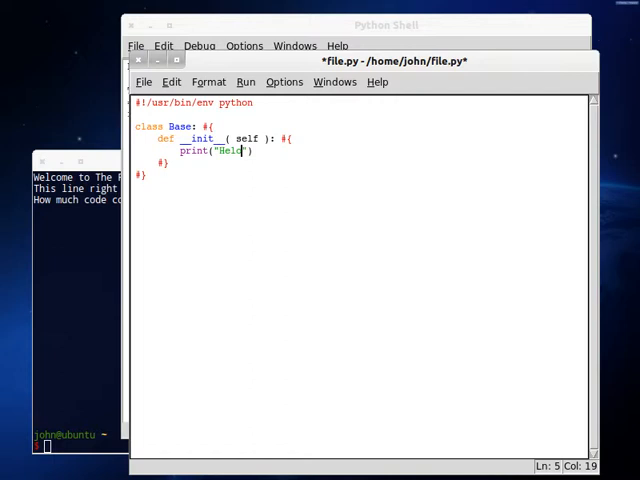
pyautogui.write('world')
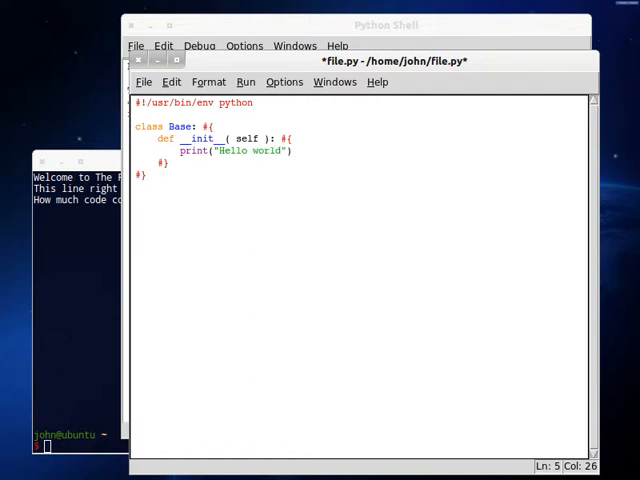
pyautogui.write('\\n\\')
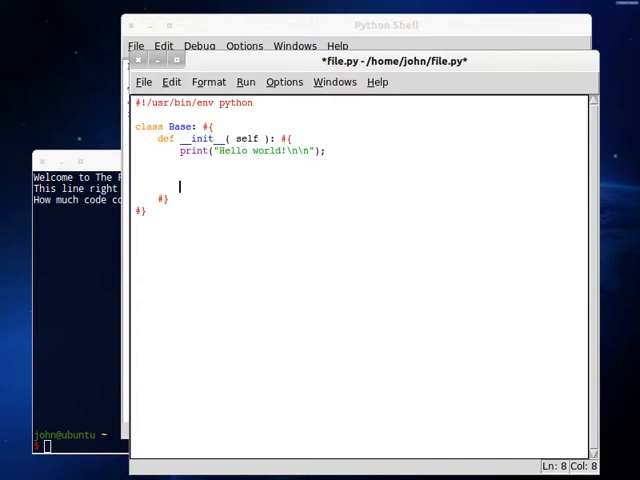
# Step: Create an instance with new_object = Base(); and run the script
pyautogui.write('new_c')
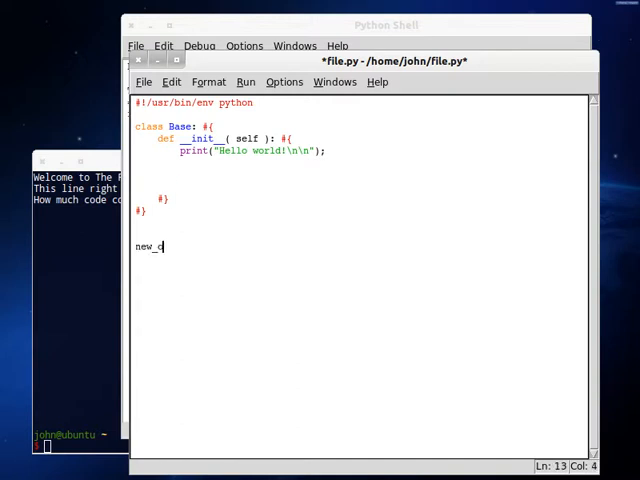
pyautogui.write('bject = m')
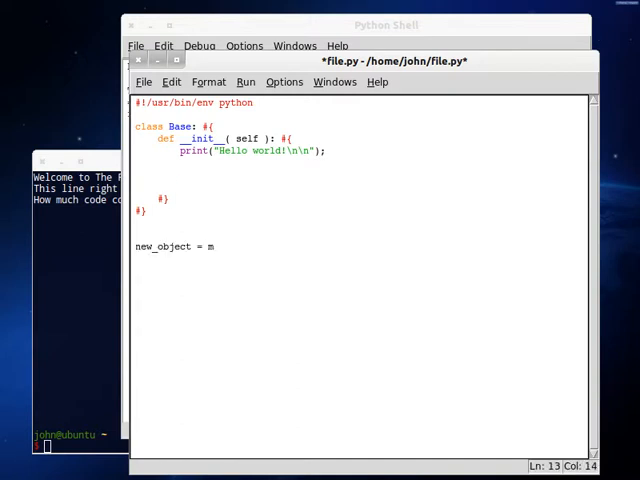
pyautogui.write('ase();')
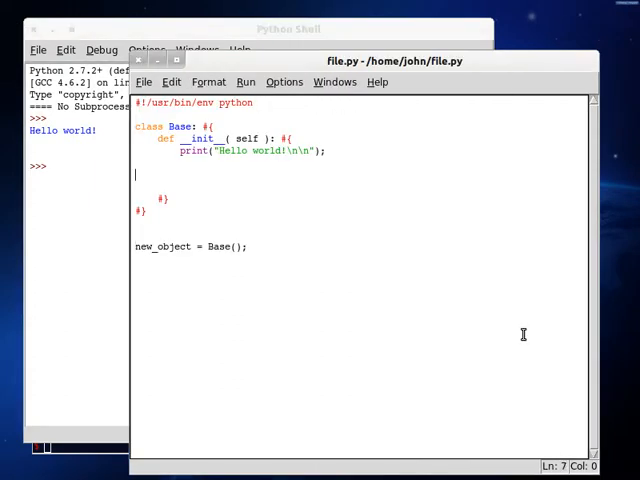
# Step: Add file_name = "/home/john/file.txt" inside __init__
pyautogui.write('file_')
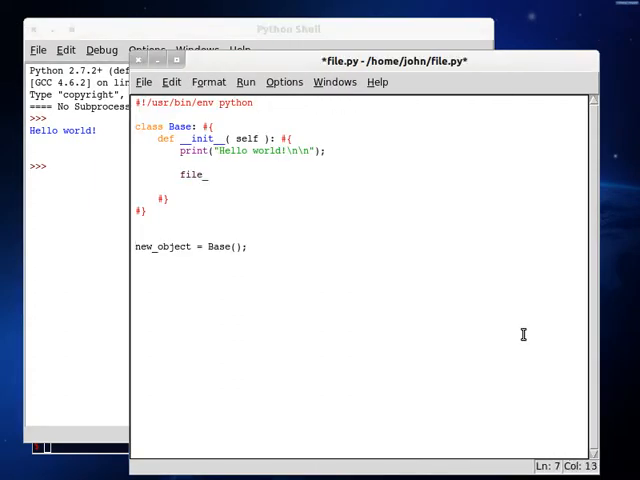
pyautogui.write('name =')
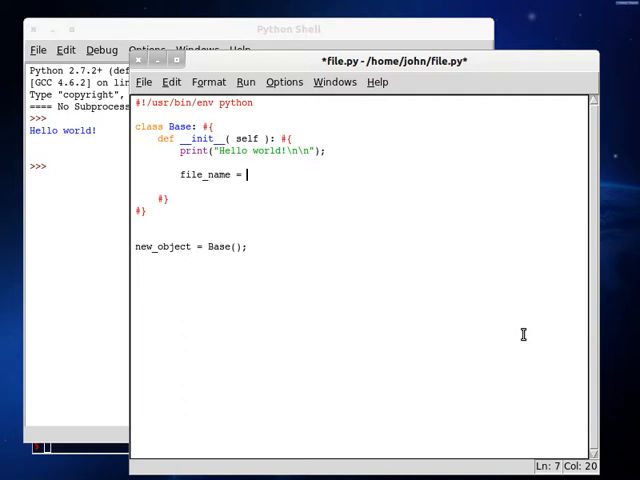
pyautogui.write('"')
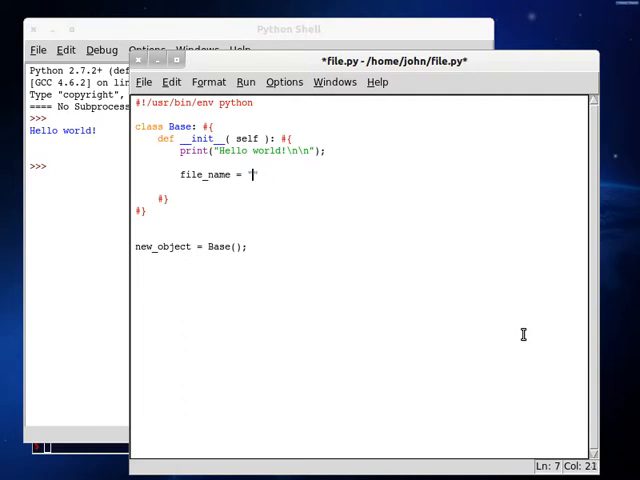
pyautogui.write('/home/')
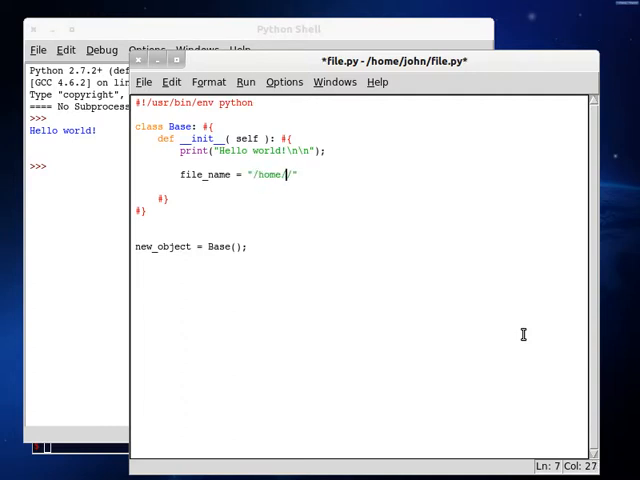
pyautogui.write('john/file.txt')
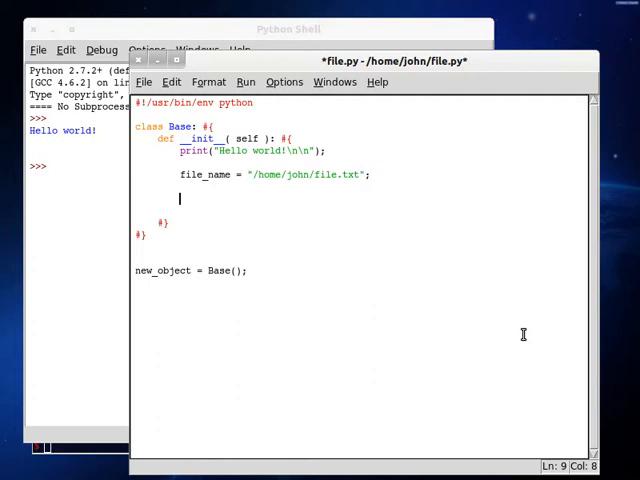
# Step: Add file_handle = open( file_name, 'r' ) to open the file for reading
pyautogui.write('file_han')
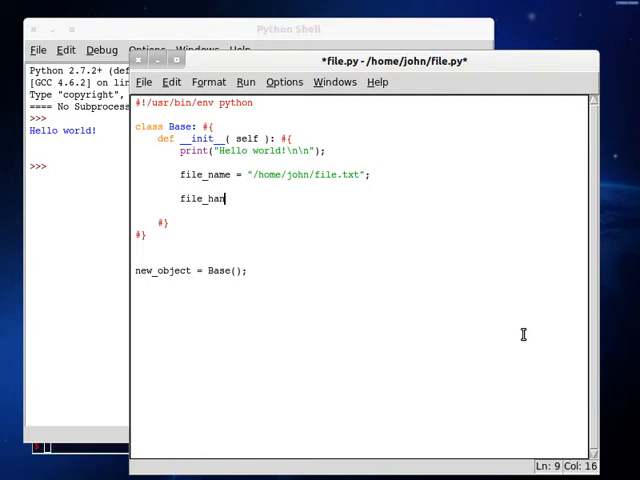
pyautogui.write('dle =')
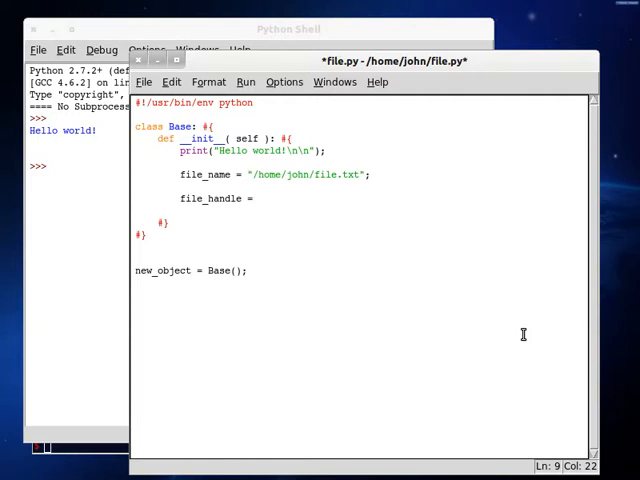
pyautogui.click(258, 198)
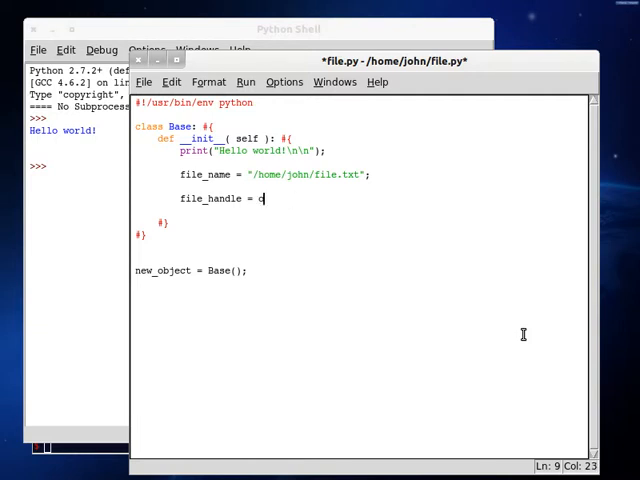
pyautogui.write('pen( file )')
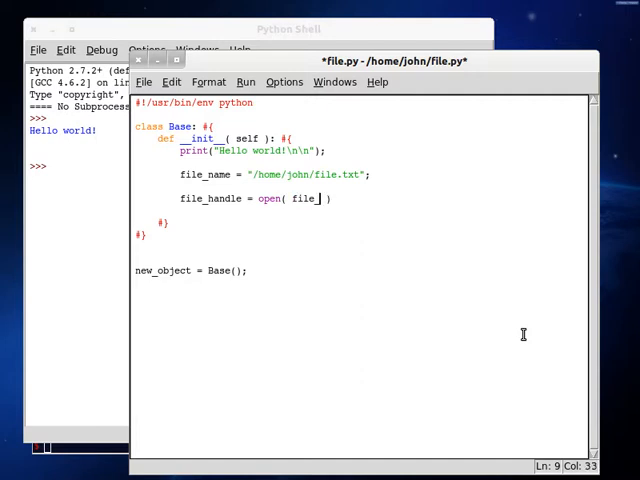
pyautogui.write("_name, 'r'")
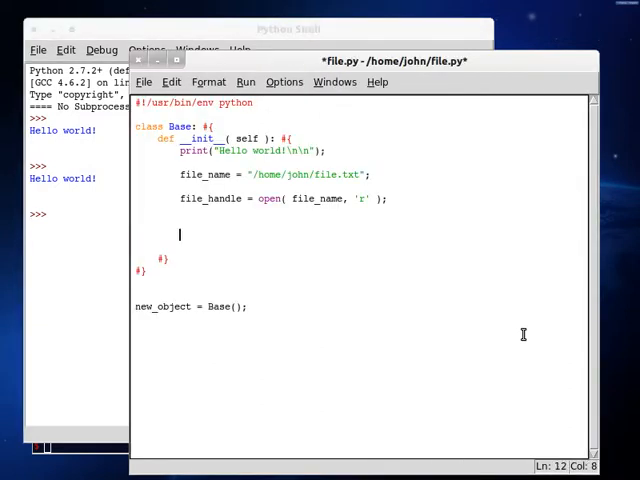
# Step: Add file_handle.close(); and save file.py
pyautogui.write('file_handle.close()')
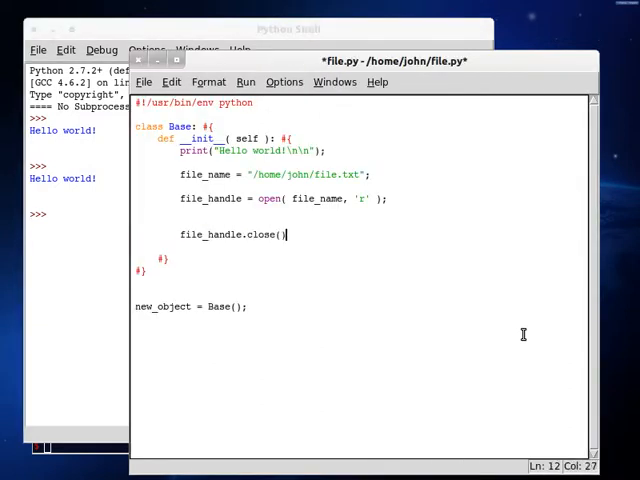
pyautogui.write(';')
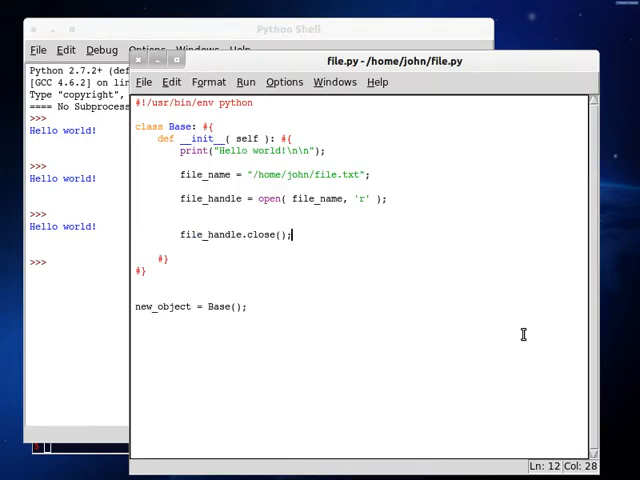
pyautogui.doubleClick(364, 198)
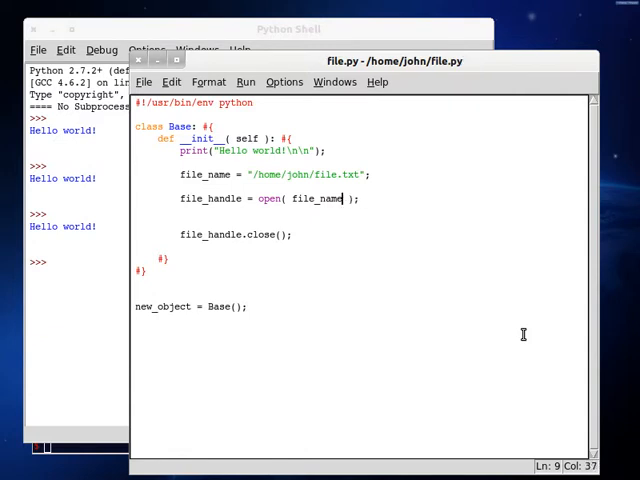
# Step: In the Python Shell, evaluate file_name and open it with file_handle = open(file_name)
pyautogui.click(284, 28)
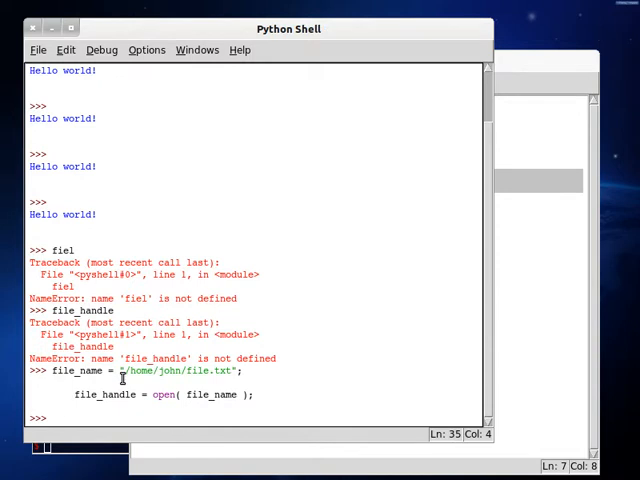
pyautogui.write('file_handle.')
pyautogui.write('diel')
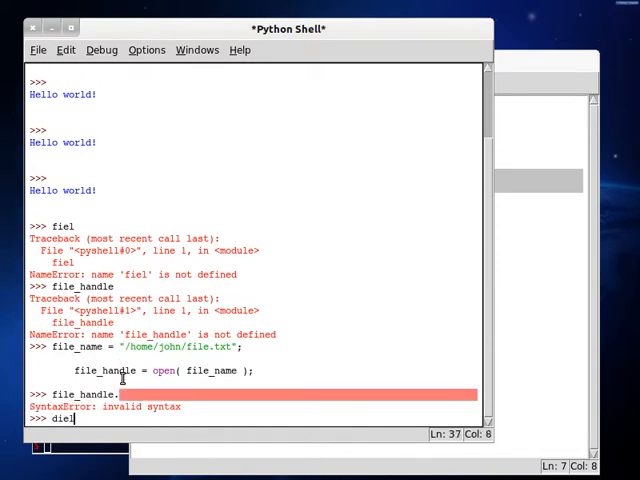
pyautogui.write('file_handl')
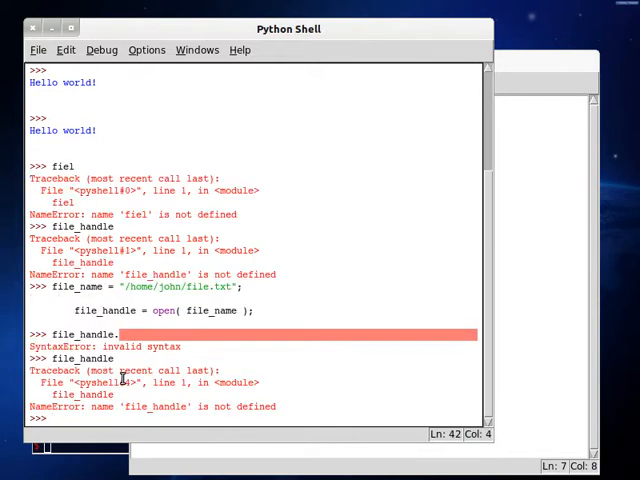
pyautogui.write('file_handle = open( file_name );')
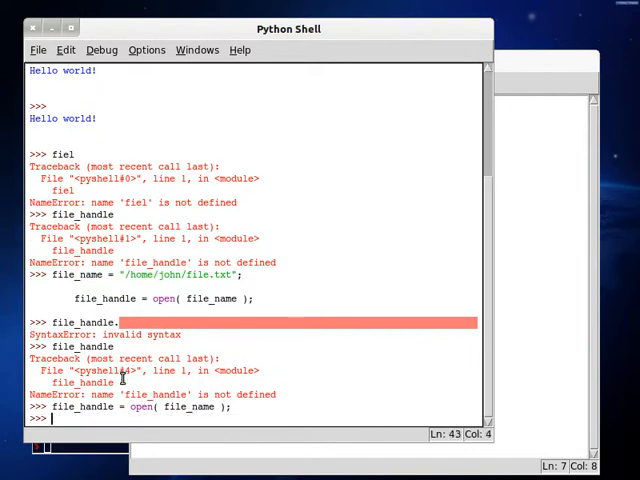
pyautogui.press('Return')
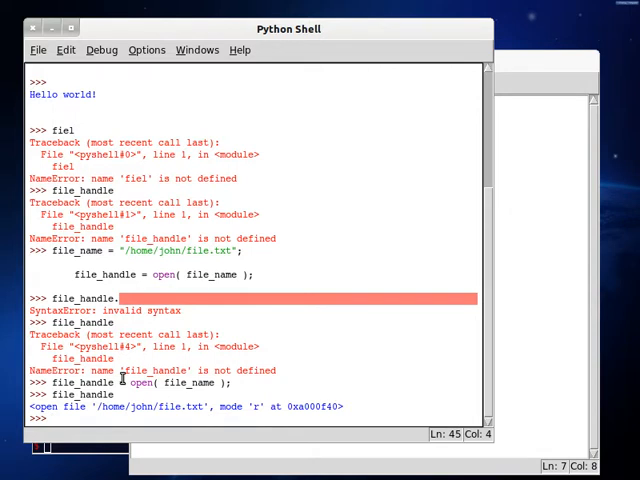
# Step: Read the whole file with file_handle.read() and show its text
pyautogui.write('file_handle.softspace')
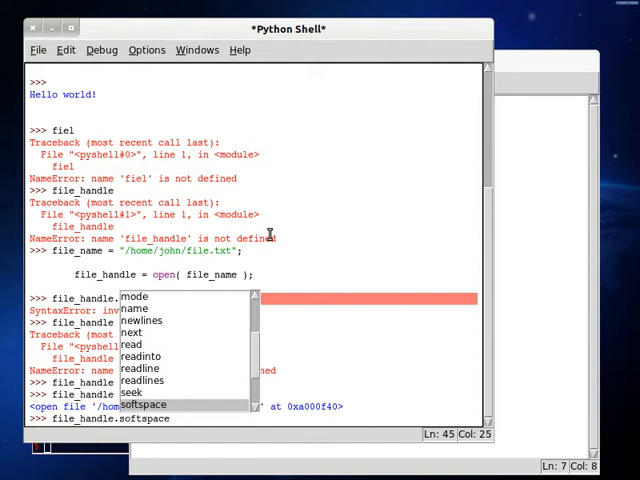
pyautogui.click(132, 344)
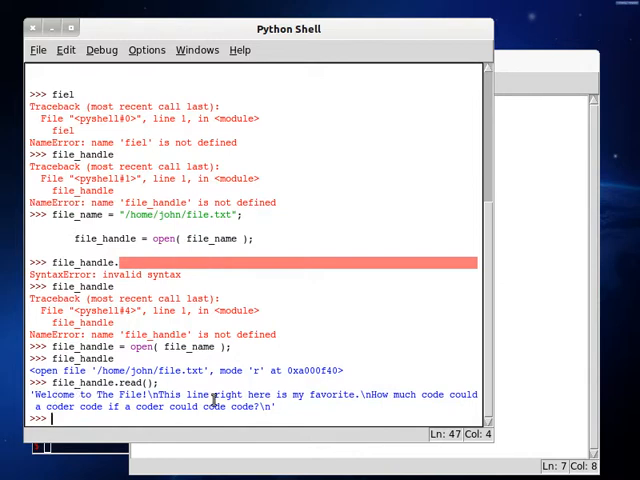
pyautogui.moveTo(240, 404)
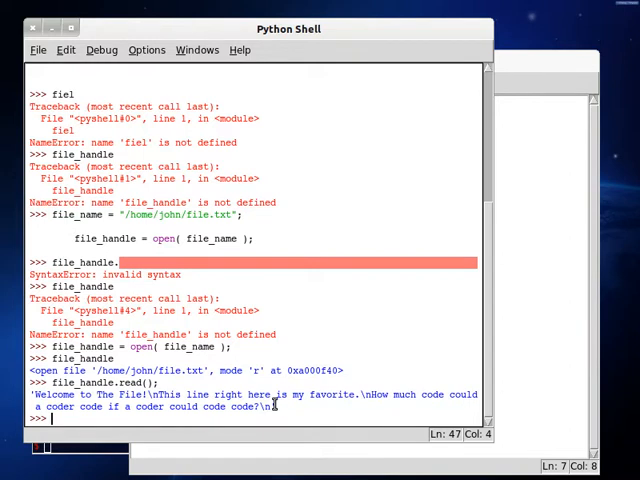
pyautogui.write('atfile_handle.read();')
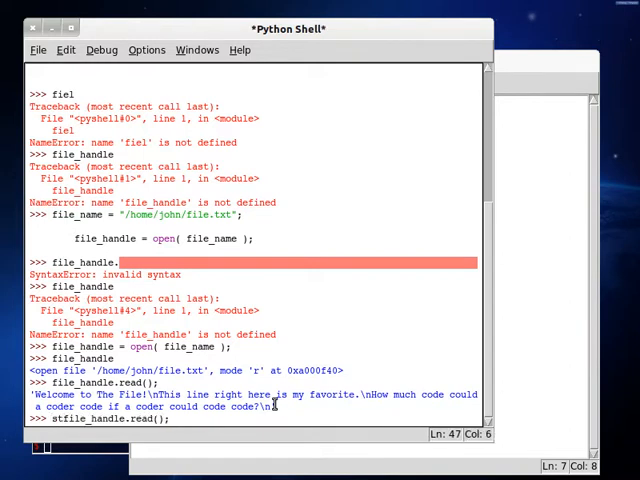
pyautogui.write('contents =')
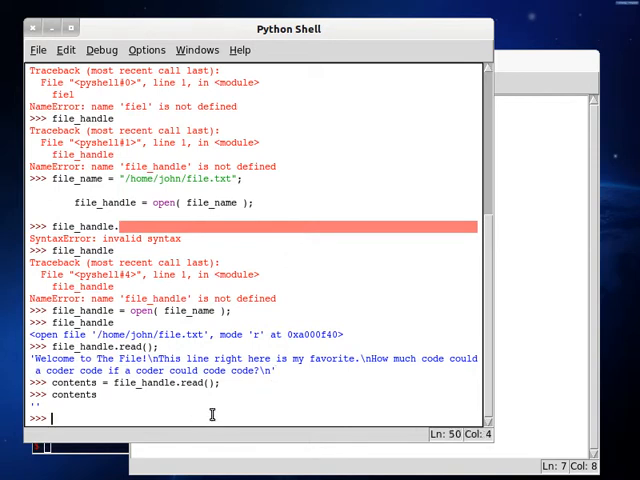
# Step: Rewind with file_handle.seek(0) and read again into contents, then show contents
pyautogui.write('file_handle')
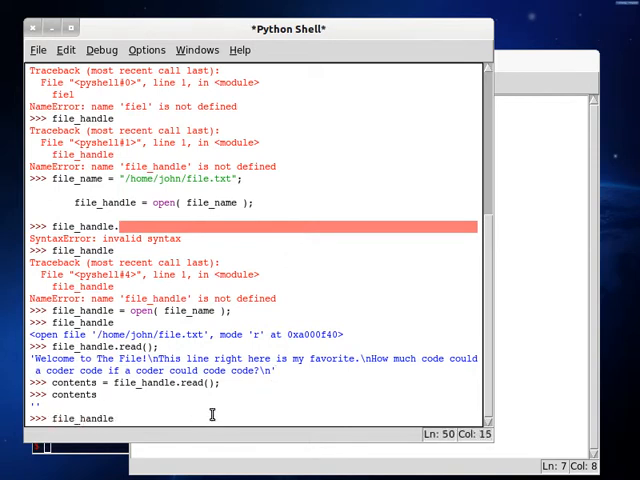
pyautogui.write('.seek()')
pyautogui.write('fi')
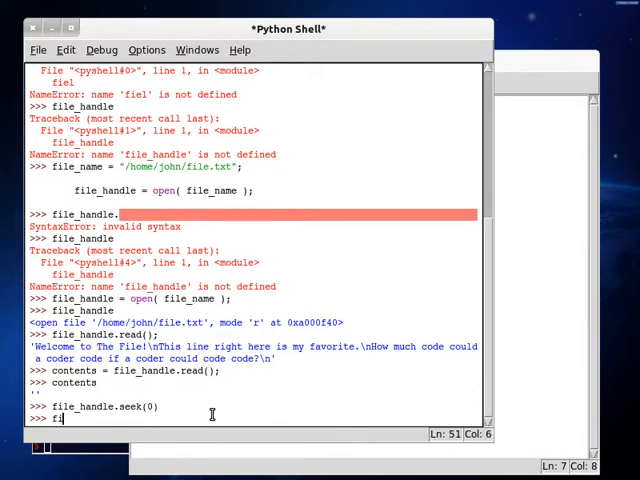
pyautogui.write('contents = file_handle.read(5);')
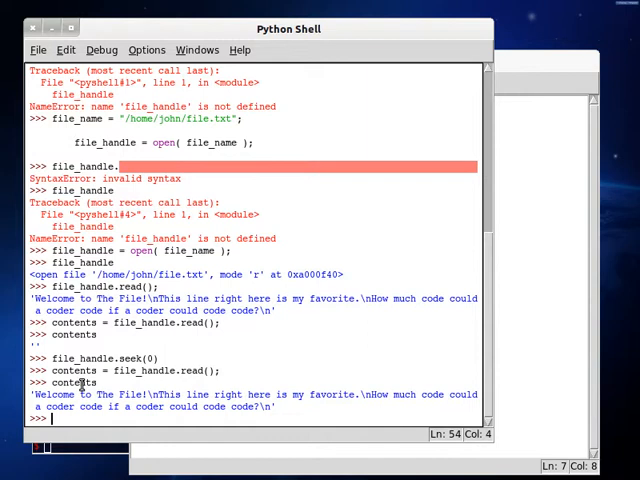
pyautogui.moveTo(228, 368)
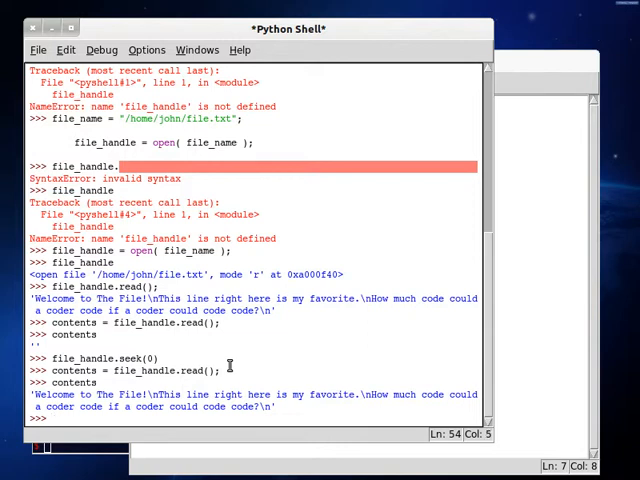
# Step: Rewind the file and start a loop over file_handle.readlines()
pyautogui.write('lines = [];')
pyautogui.write('for line in fi')
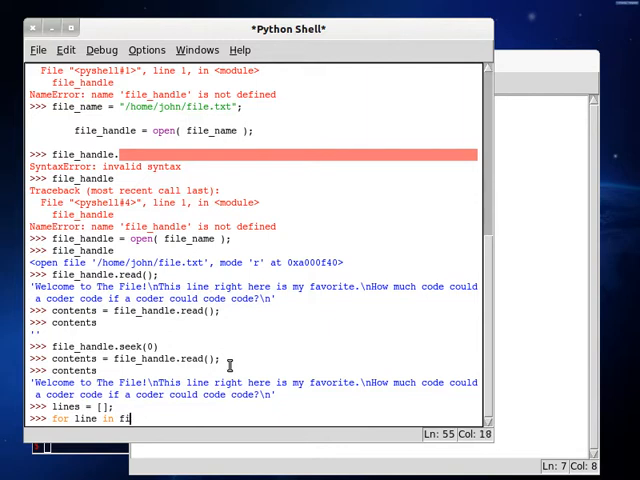
pyautogui.write('le_handle.')
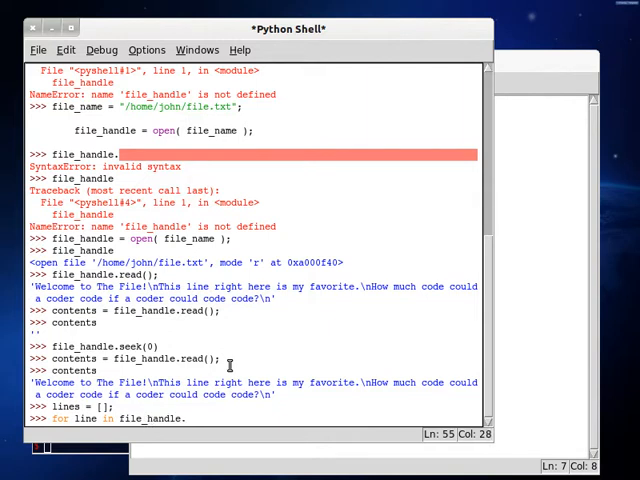
pyautogui.write('tell')
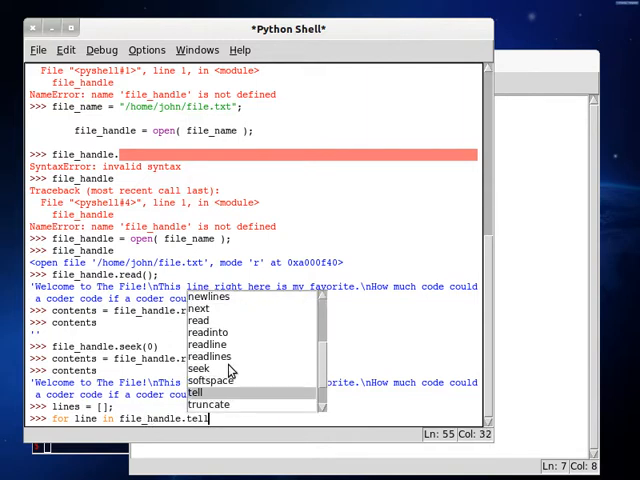
pyautogui.click(212, 356)
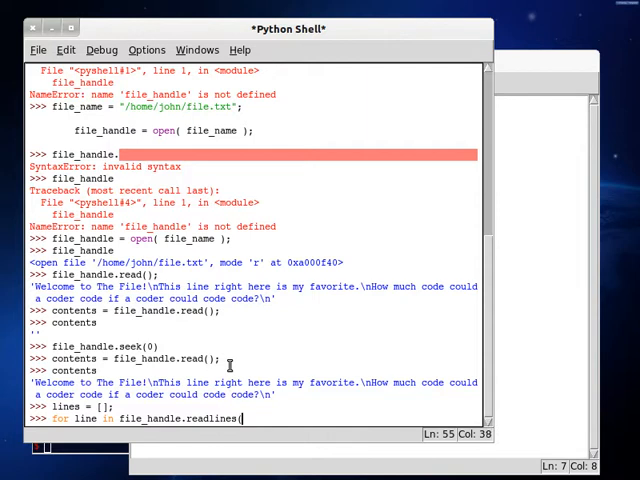
pyautogui.write('): #{')
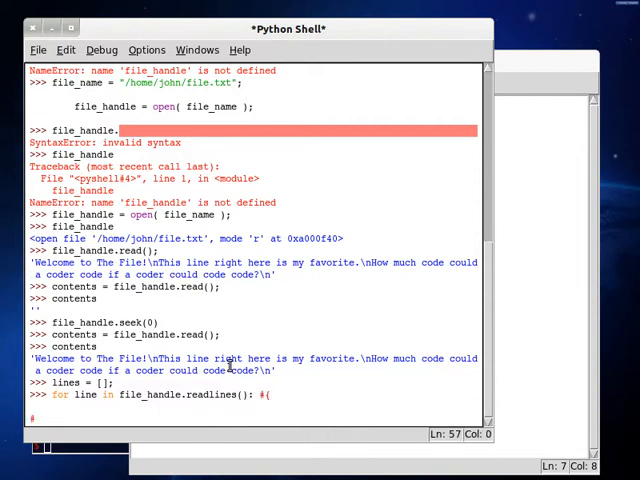
# Step: Print each line in the loop, showing file.txt's three lines with blank lines between
pyautogui.write('print( line )')
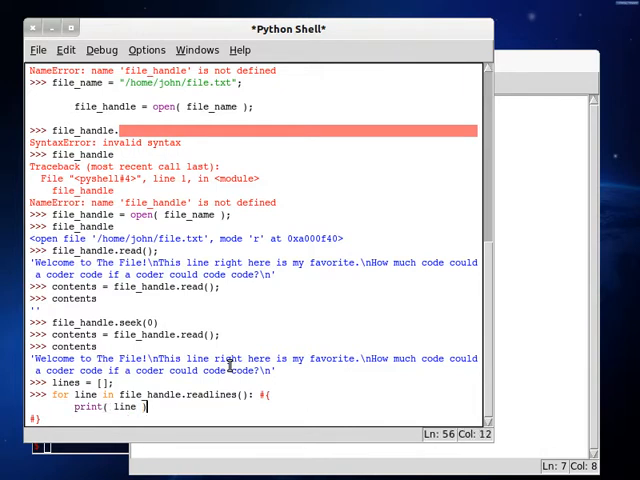
pyautogui.write('lines += [')
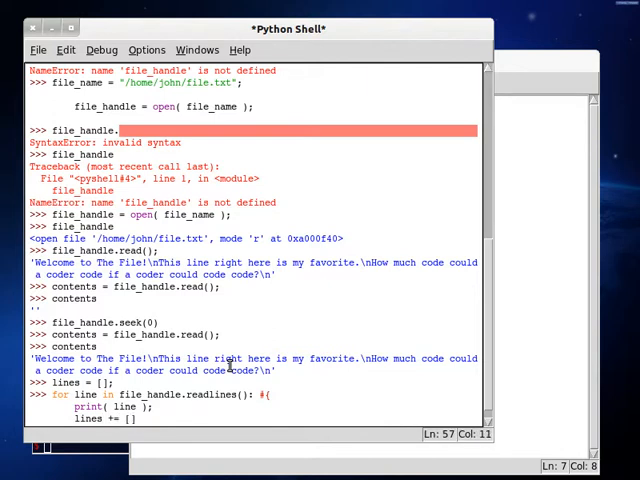
pyautogui.write('line')
pyautogui.write('#}')
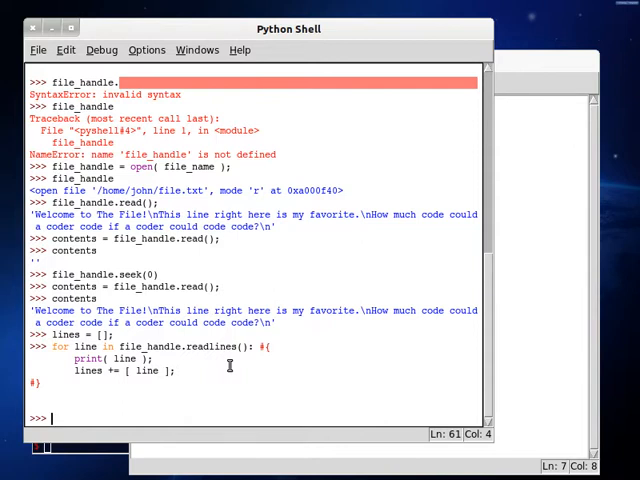
pyautogui.write('filwe')
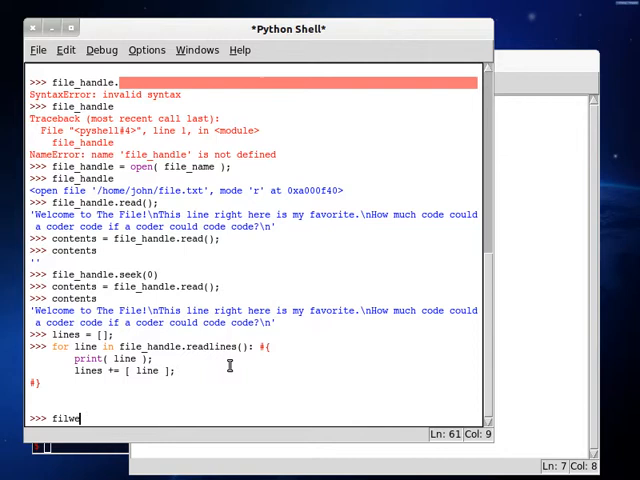
pyautogui.write('file_handle.seek(0)')
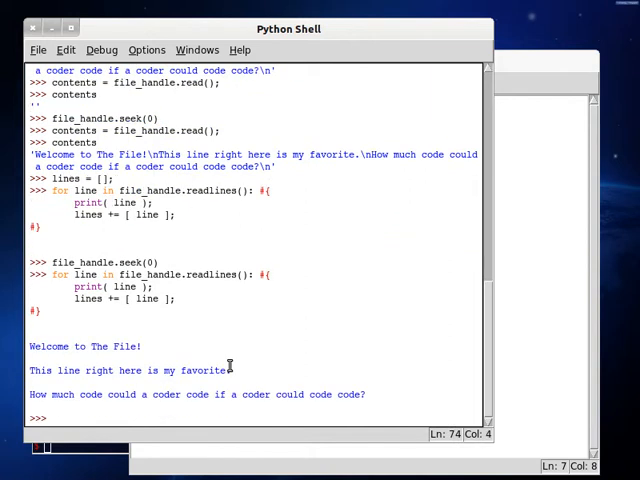
pyautogui.doubleClick(130, 370)
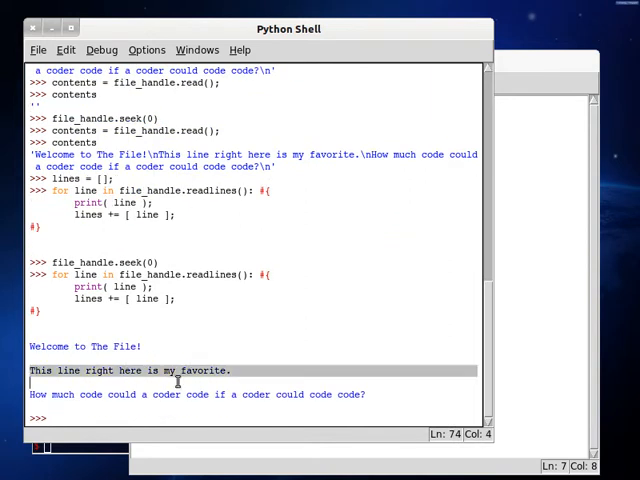
pyautogui.click(300, 394)
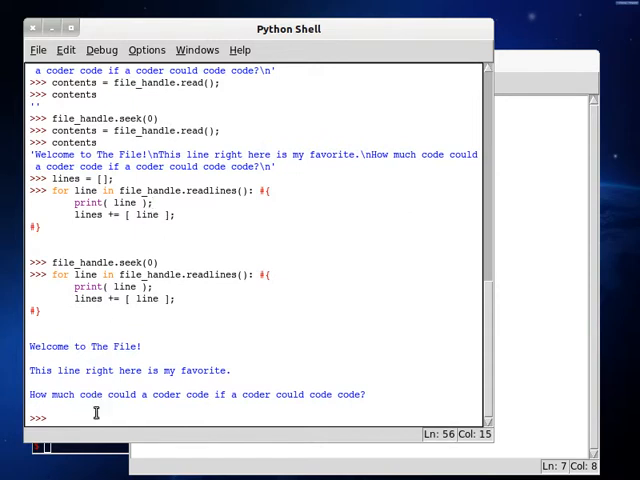
# Step: Show the lines list and reprint its strings with a trailing comma, without blank lines
pyautogui.write('file_handle.seek(0')
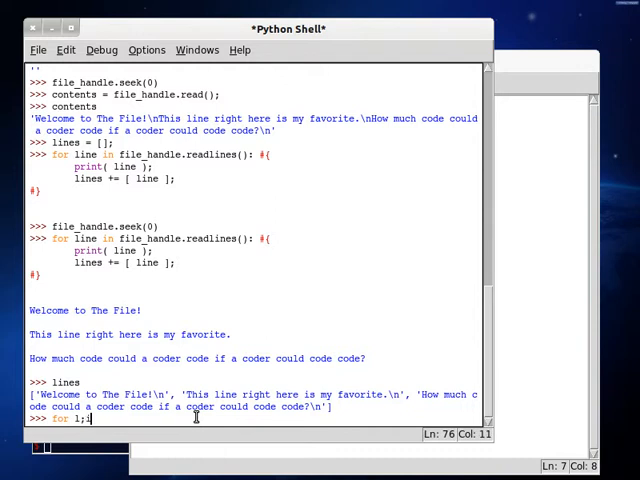
pyautogui.write('line in lines: #{')
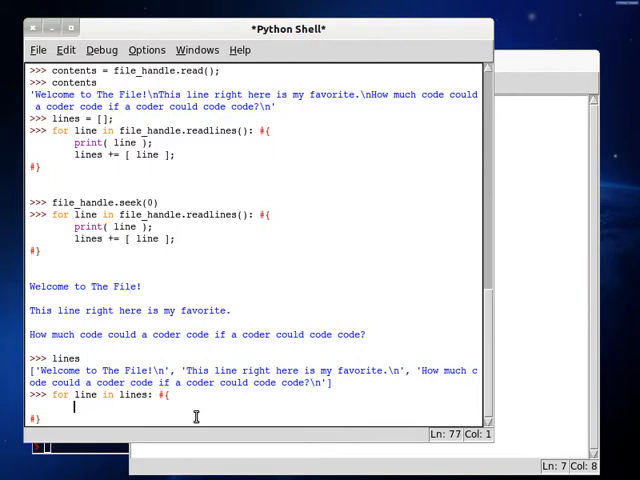
pyautogui.write('print(l)')
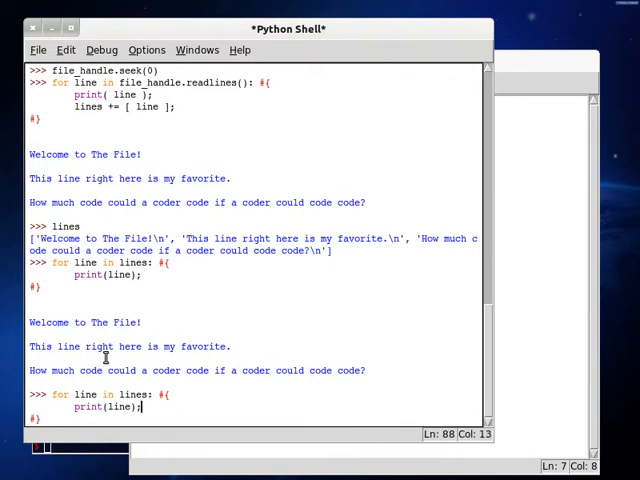
pyautogui.press('BackSpace')
pyautogui.write(',')
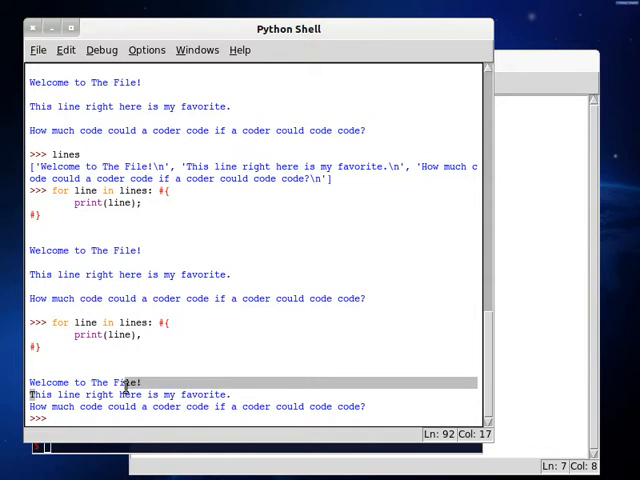
pyautogui.click(410, 404)
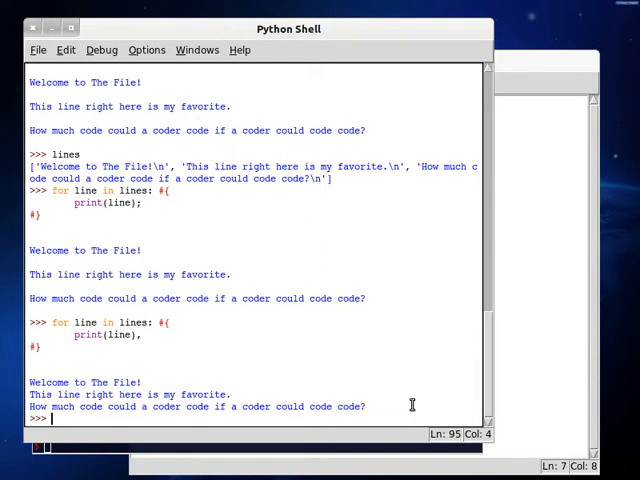
# Step: Run help( open ); to show open's documentation with its name, mode and buffering arguments
pyautogui.write('help()')
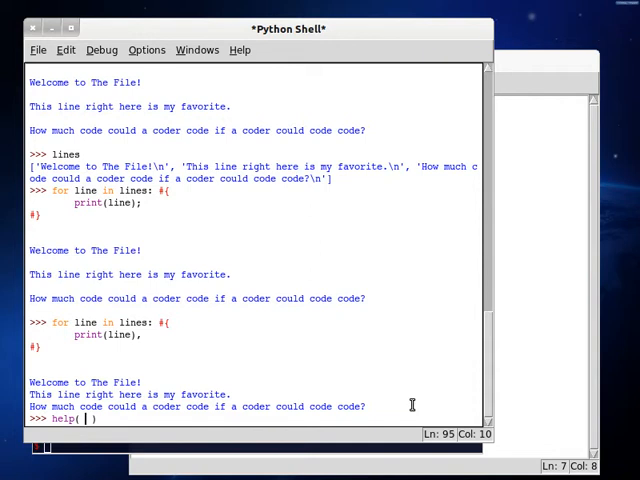
pyautogui.write('q')
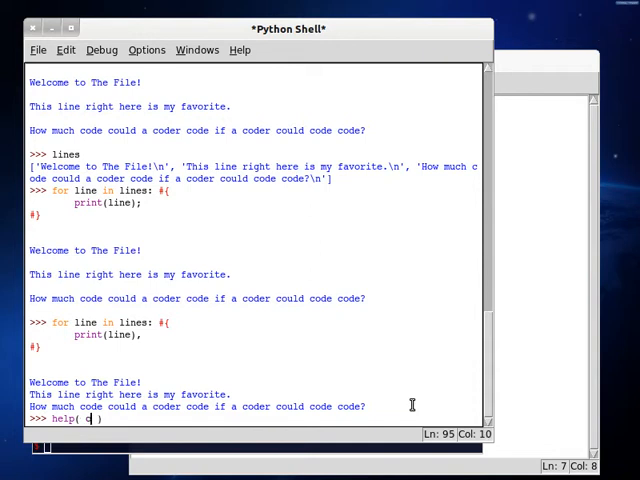
pyautogui.write('open()')
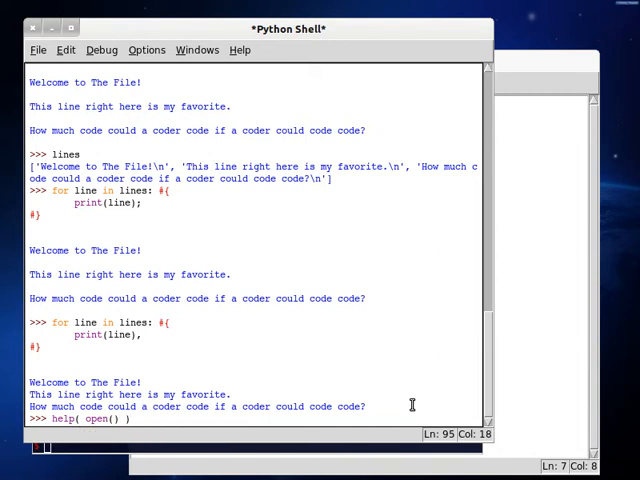
pyautogui.press('BackSpace')
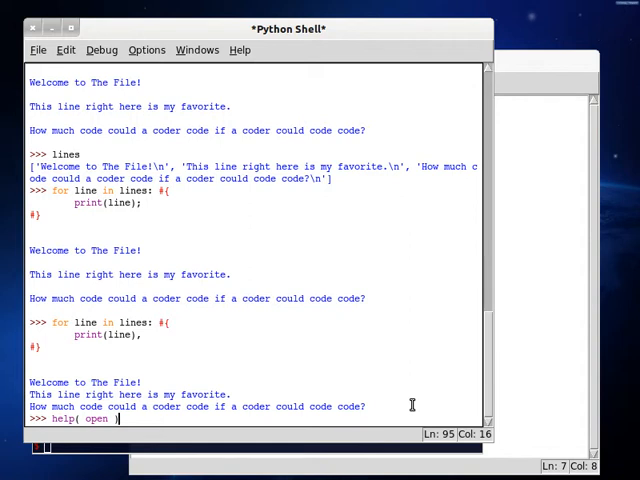
pyautogui.write(';')
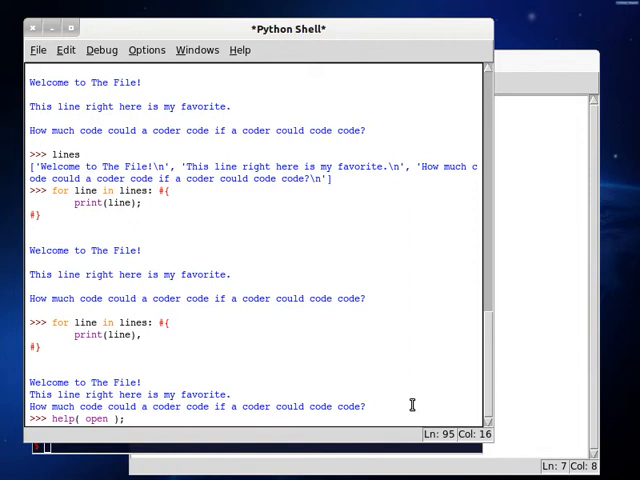
pyautogui.press('Return')
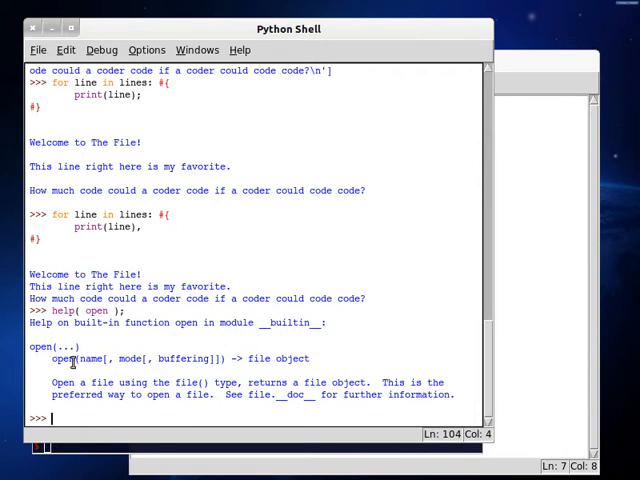
pyautogui.doubleClick(128, 358)
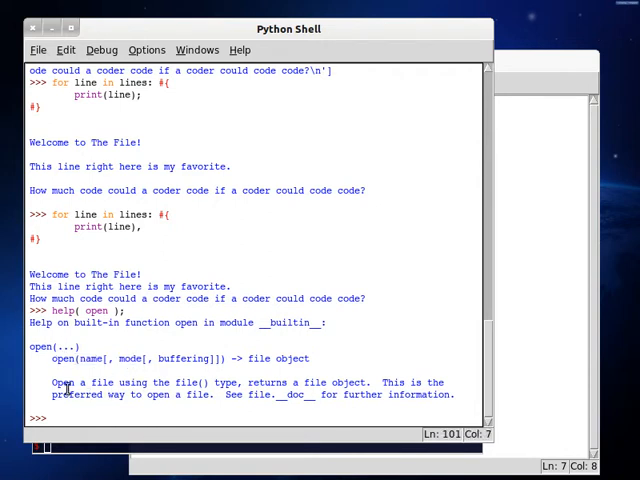
pyautogui.moveTo(312, 388)
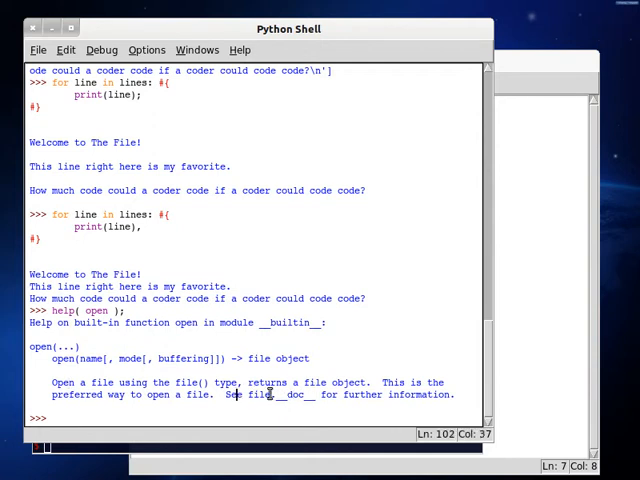
pyautogui.write('hwe')
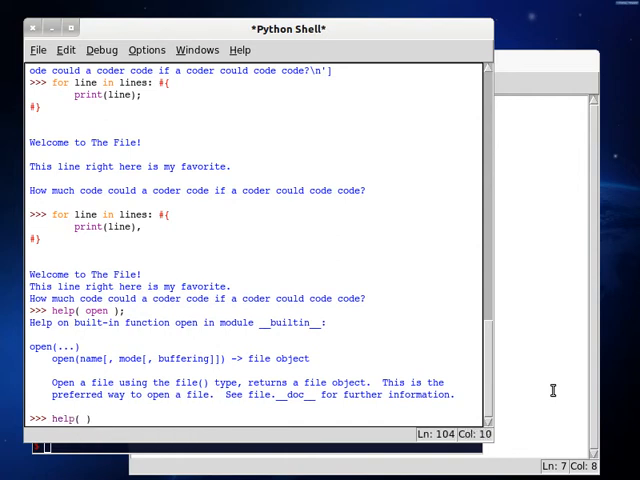
# Step: Run help(file_handle) and scroll through the file object's methods such as read, seek, tell and write
pyautogui.write('file_handle')
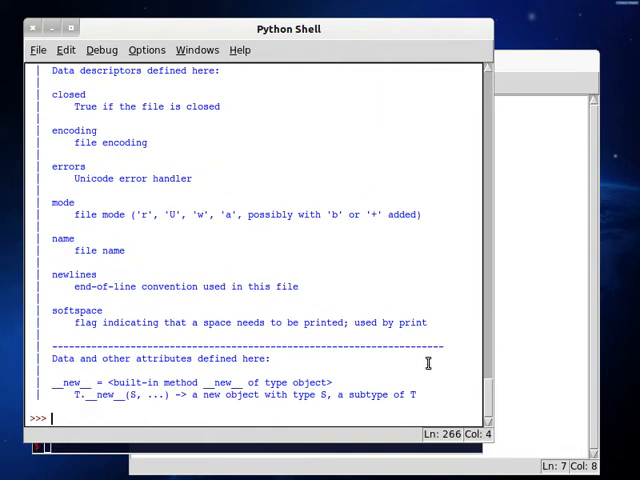
pyautogui.scroll(-3)
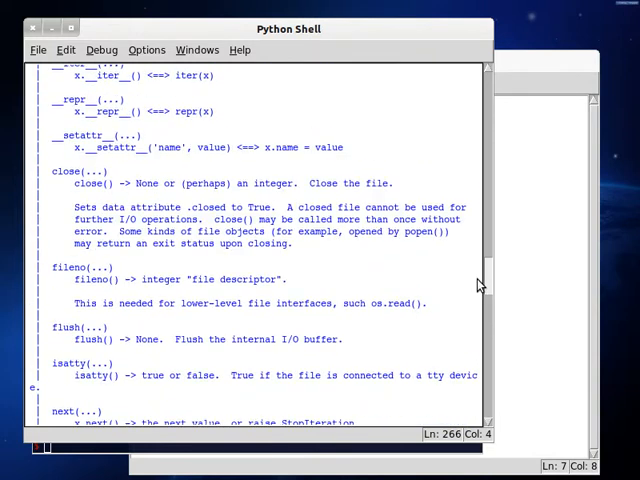
pyautogui.scroll(-3)
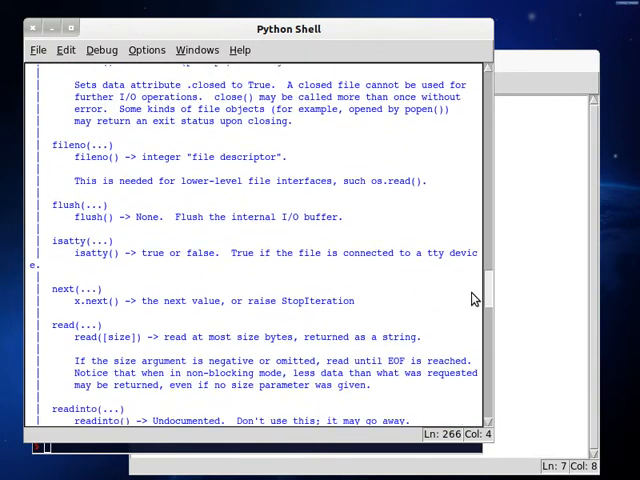
pyautogui.scroll(-3)
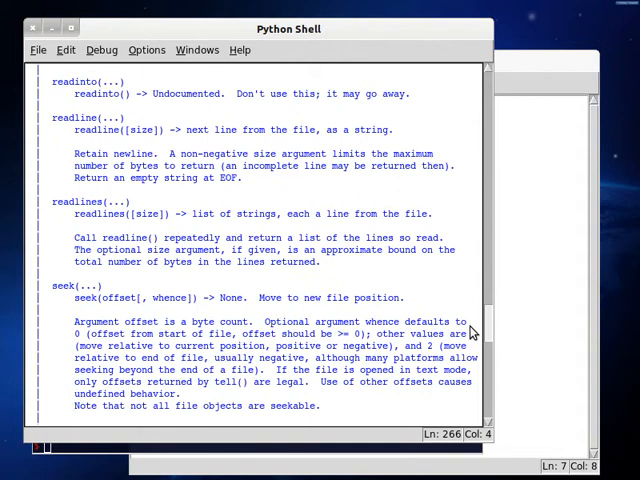
pyautogui.scroll(-3)
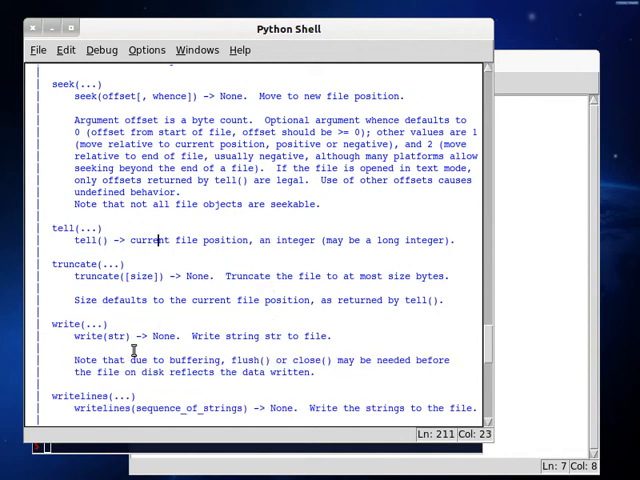
pyautogui.scroll(-3)
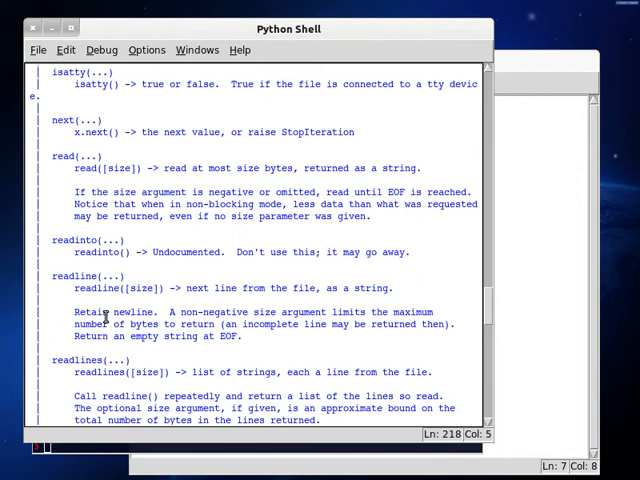
pyautogui.scroll(3)
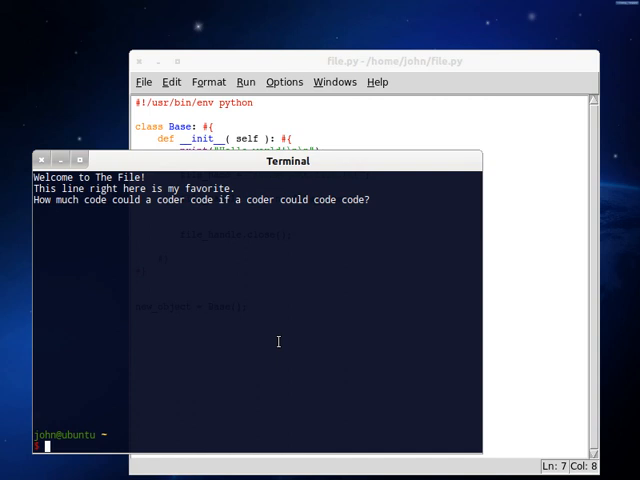
pyautogui.moveTo(268, 348)
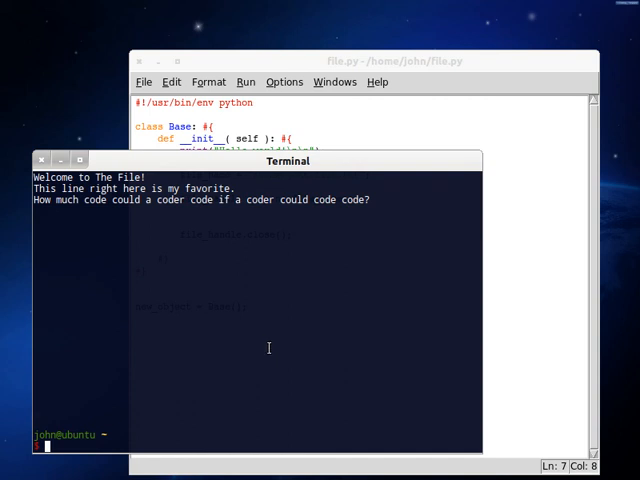